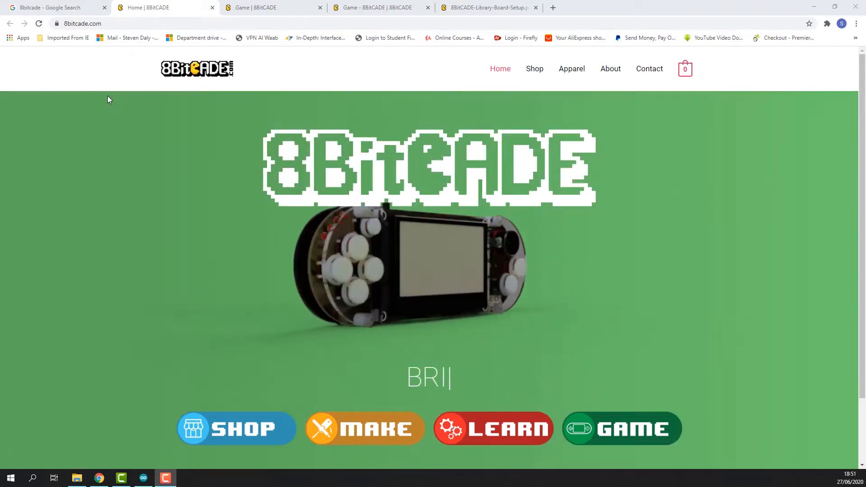
# Search Google for 8bitcade and open the 8BitCADE: Home result
pyautogui.click(53, 7)
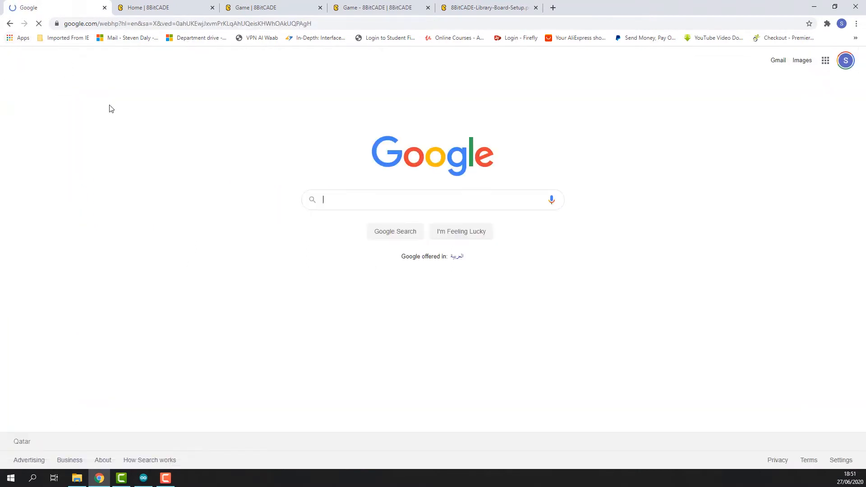
pyautogui.write('8bit')
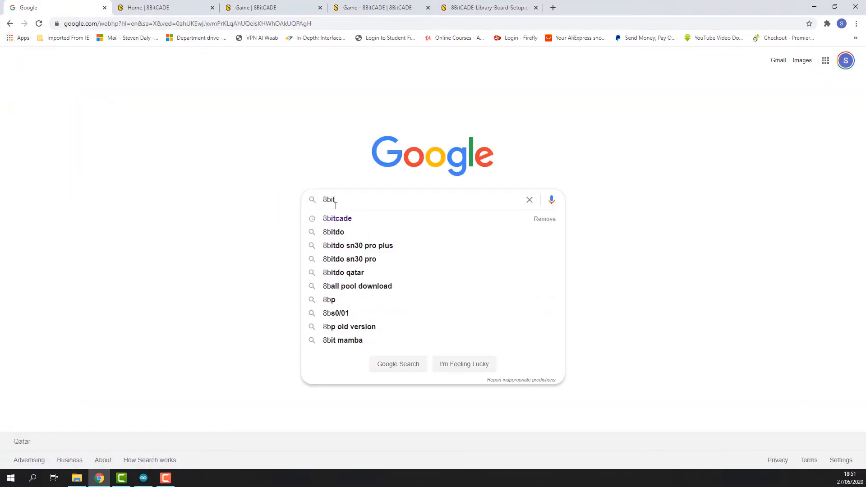
pyautogui.click(336, 218)
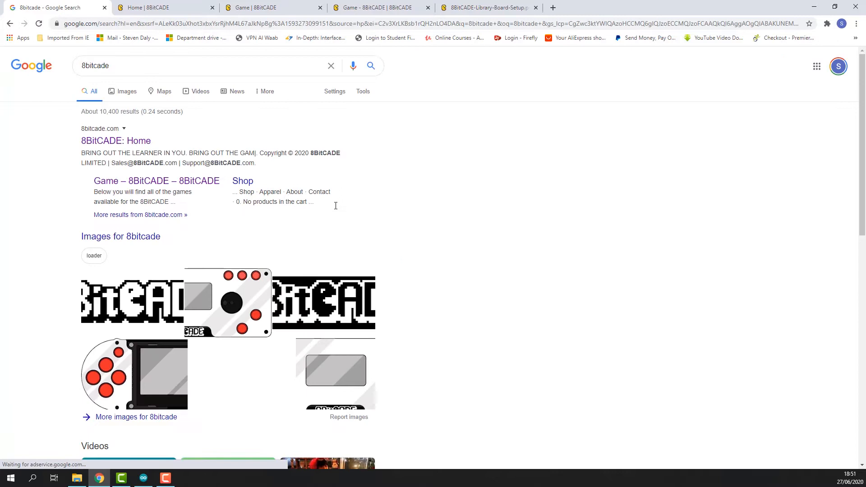
pyautogui.click(115, 140)
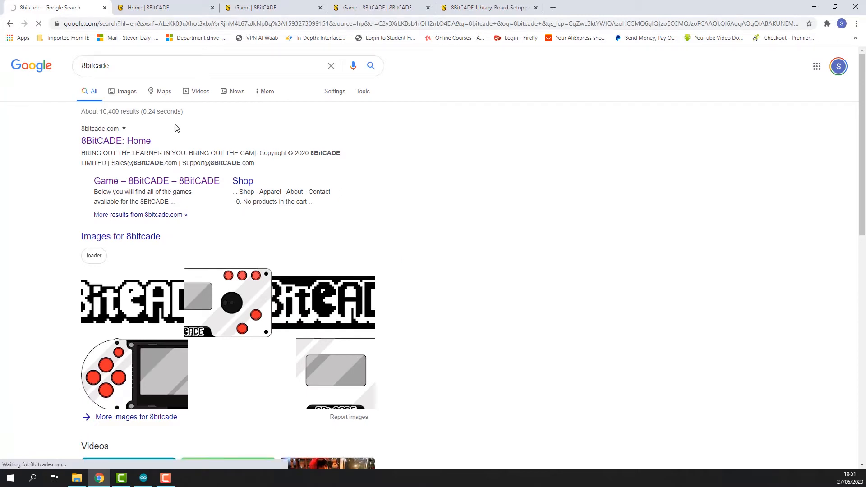
pyautogui.click(116, 141)
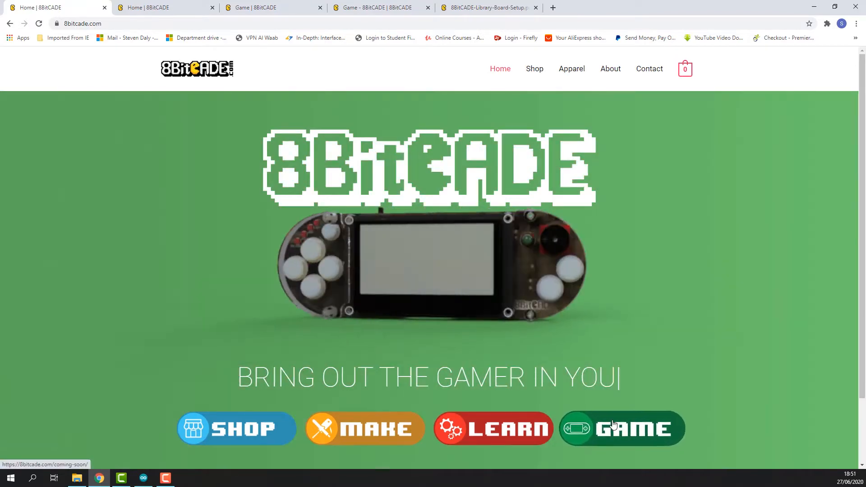
# Open the GAME page and scroll past the Arduino video to the game download panels
pyautogui.click(621, 428)
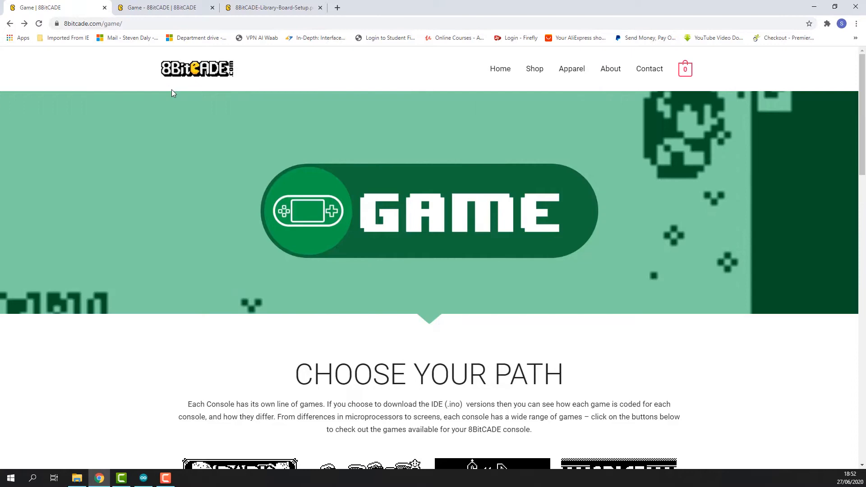
pyautogui.scroll(-3)
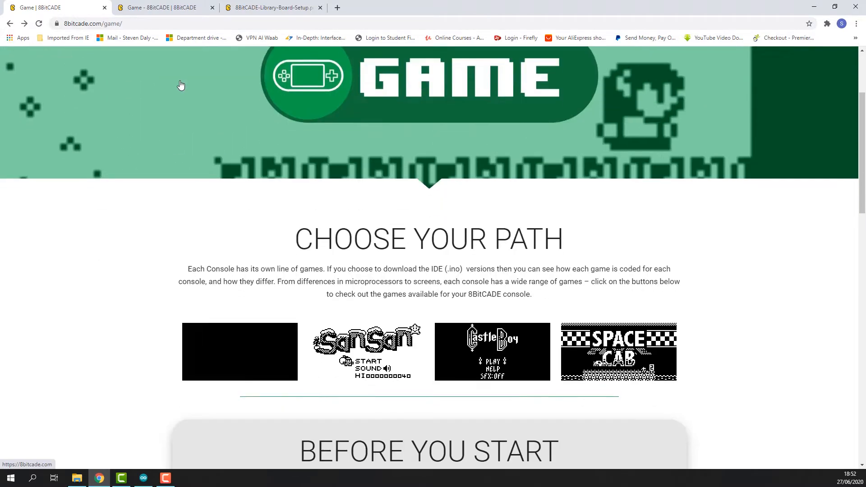
pyautogui.scroll(-3)
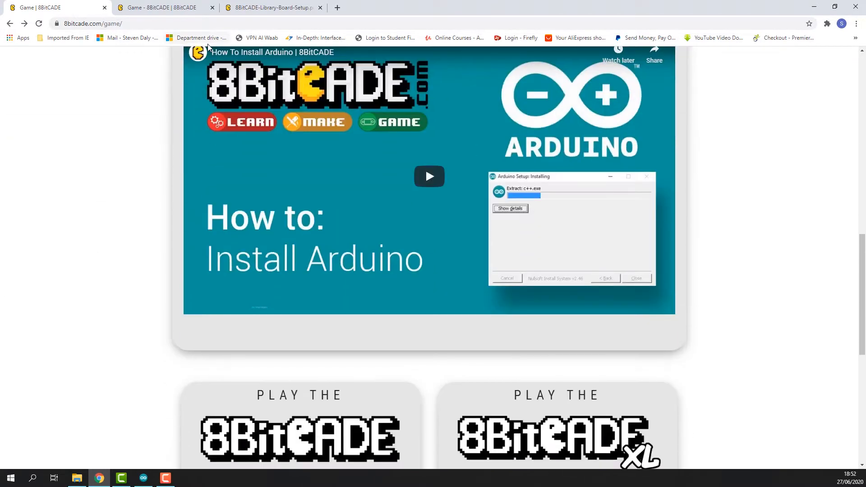
pyautogui.scroll(-3)
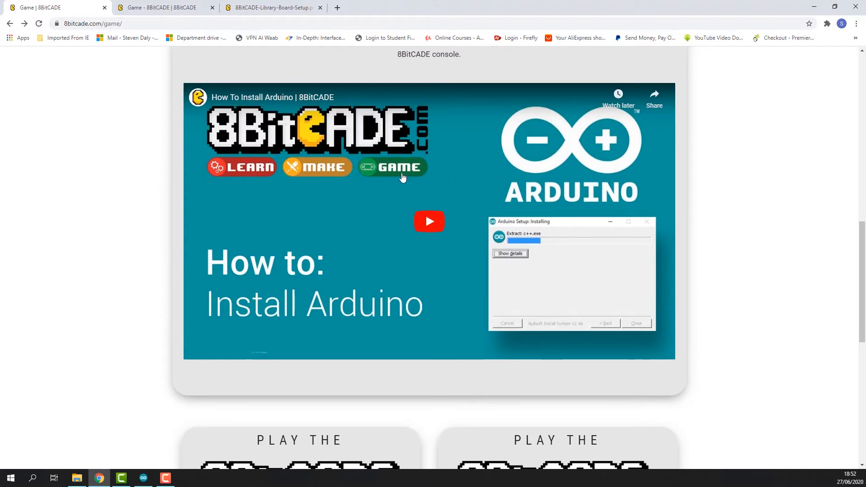
pyautogui.scroll(-3)
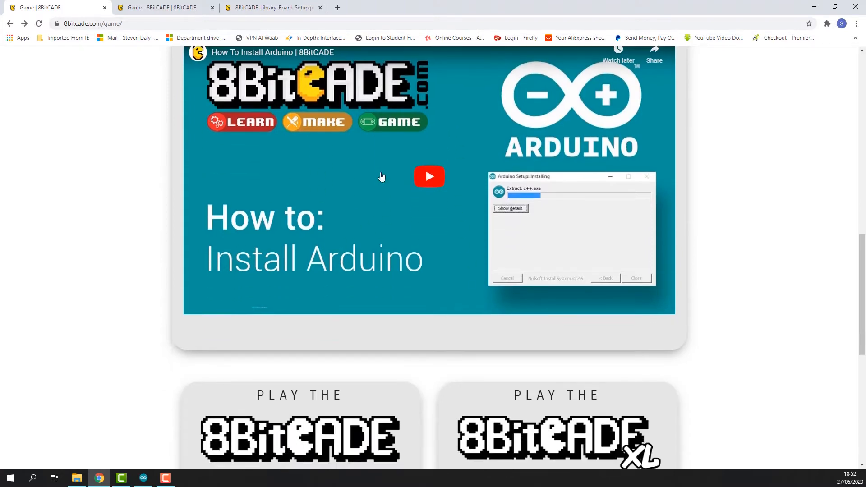
pyautogui.moveTo(372, 202)
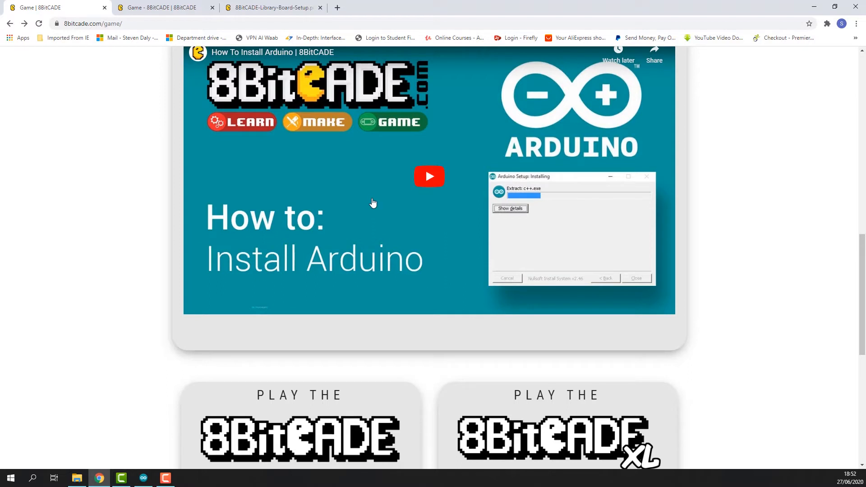
pyautogui.scroll(-3)
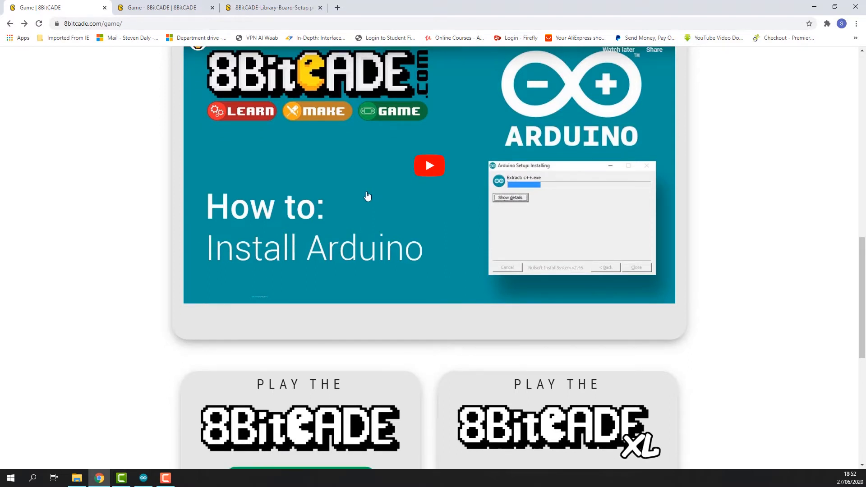
pyautogui.scroll(-3)
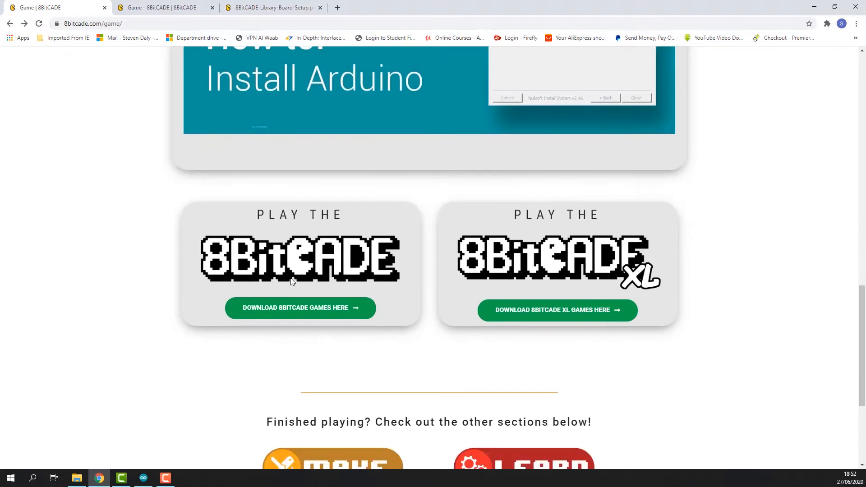
# Open 'Download 8BitCADE games here' and scroll to the Arduino Load setup document section
pyautogui.click(299, 308)
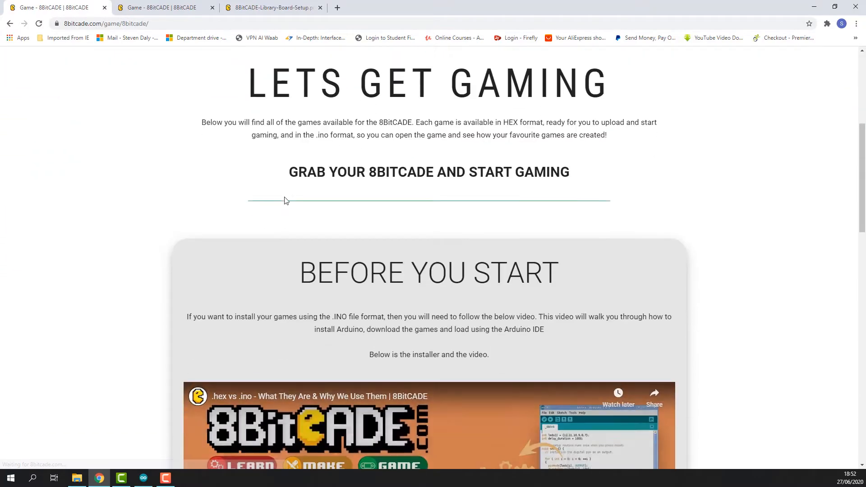
pyautogui.scroll(-3)
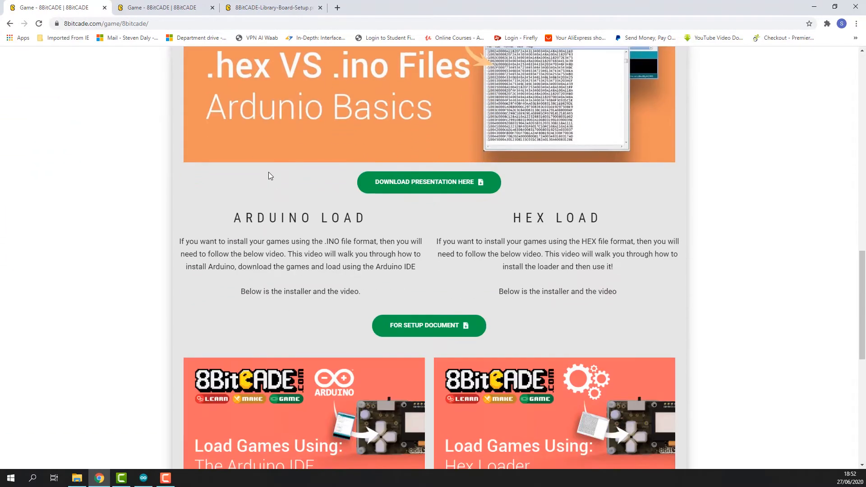
pyautogui.scroll(-3)
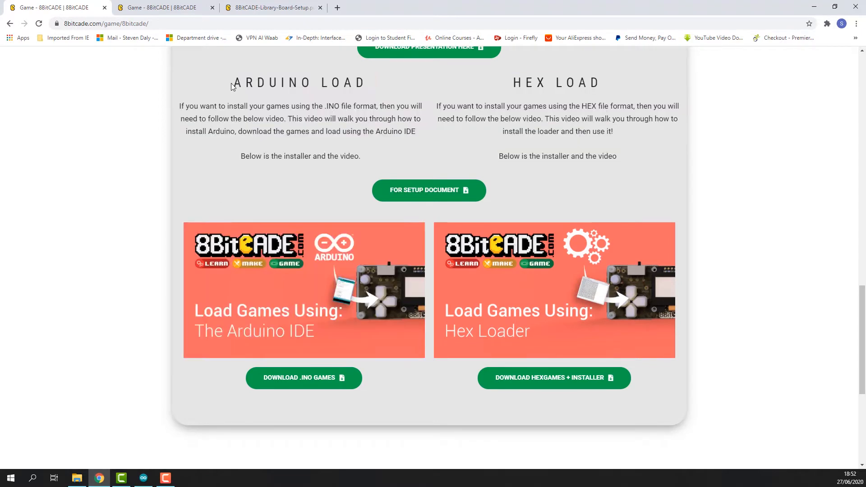
pyautogui.moveTo(308, 130)
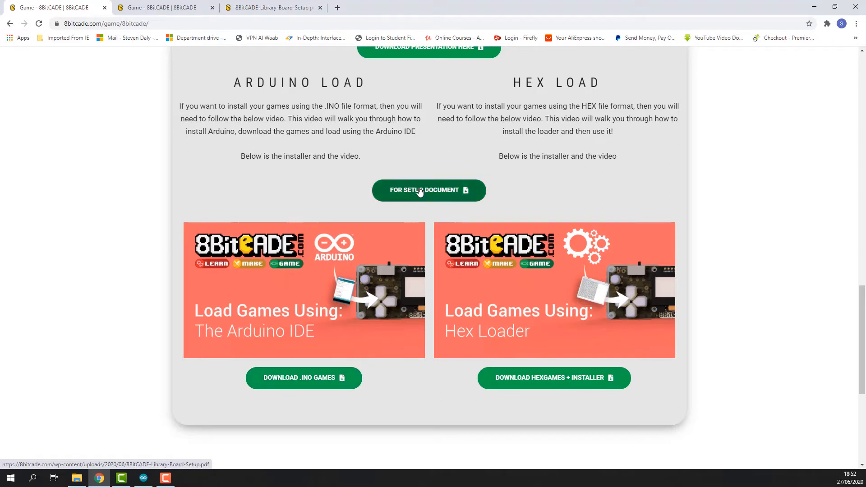
pyautogui.moveTo(411, 197)
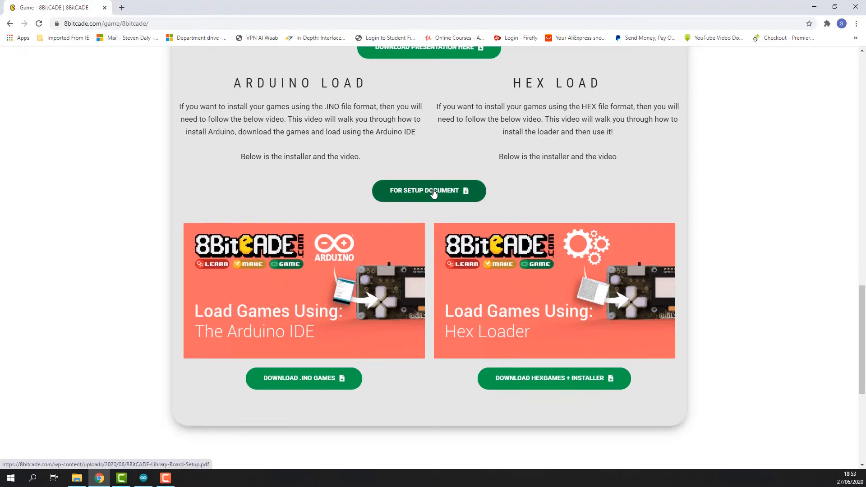
# View the Library & Board Setup PDF in a new tab, then return to the games tab
pyautogui.click(428, 190)
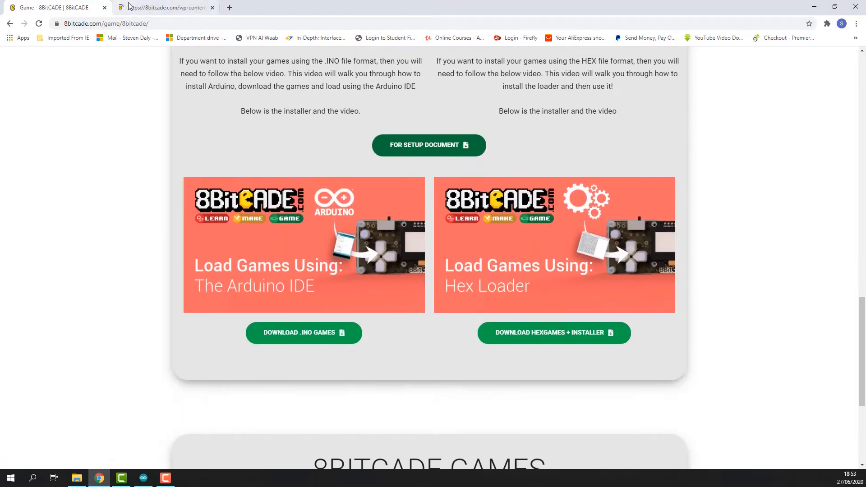
pyautogui.click(428, 145)
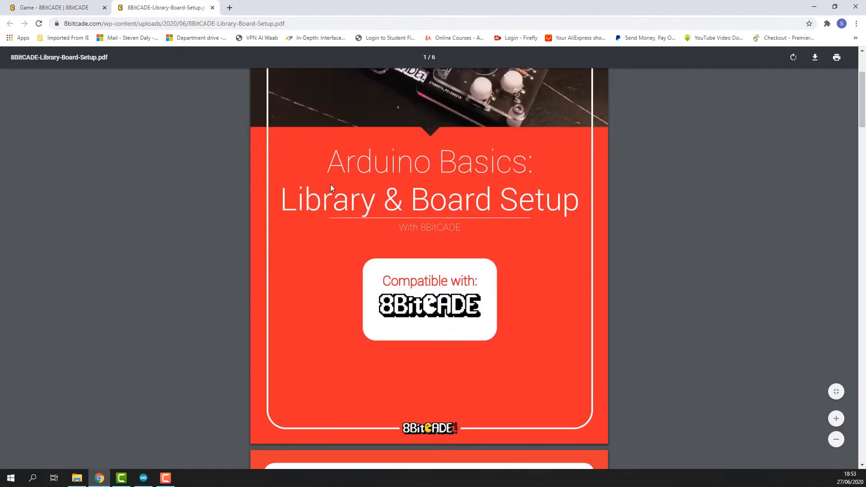
pyautogui.moveTo(105, 4)
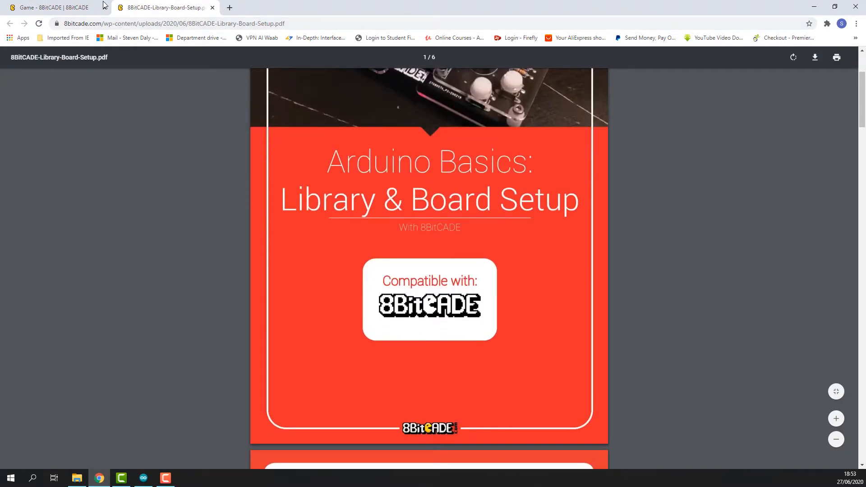
pyautogui.click(50, 7)
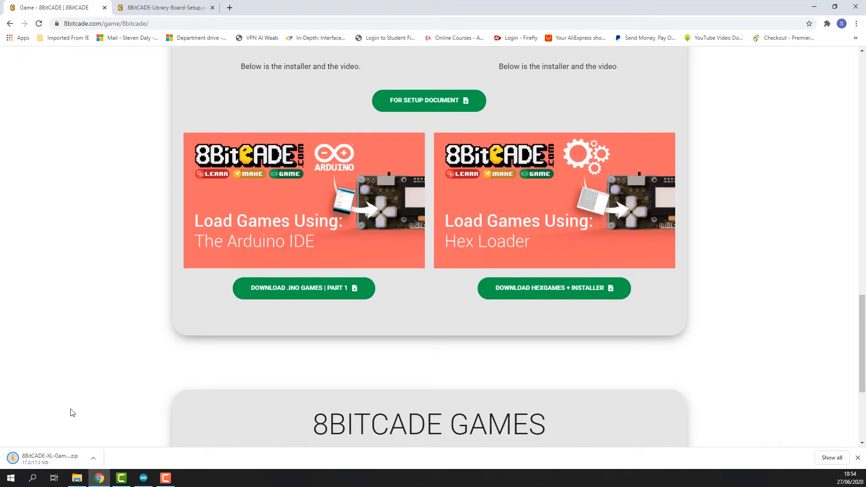
# Show the downloaded 8BitCADE-XL-Games-Part-1 zip in its folder via the download dropdown
pyautogui.click(93, 458)
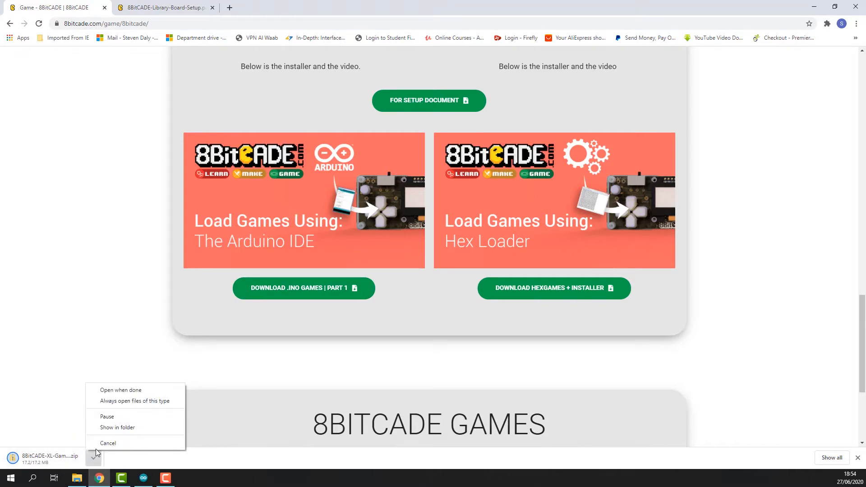
pyautogui.moveTo(116, 437)
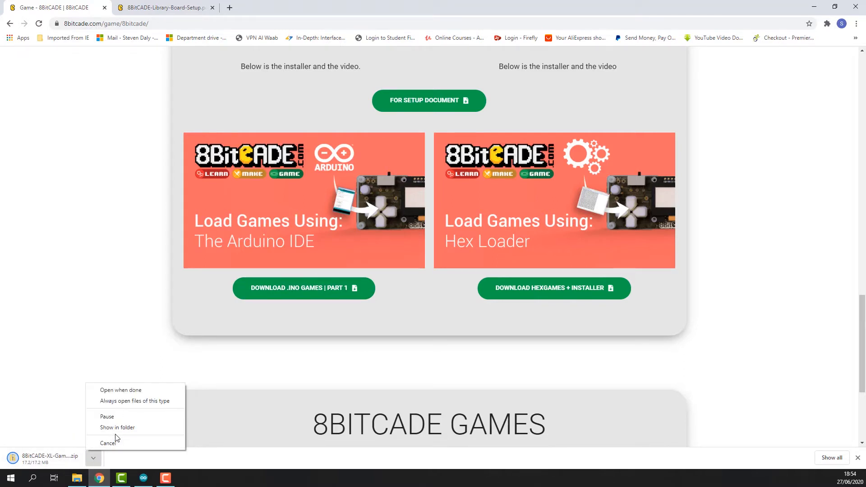
pyautogui.click(94, 460)
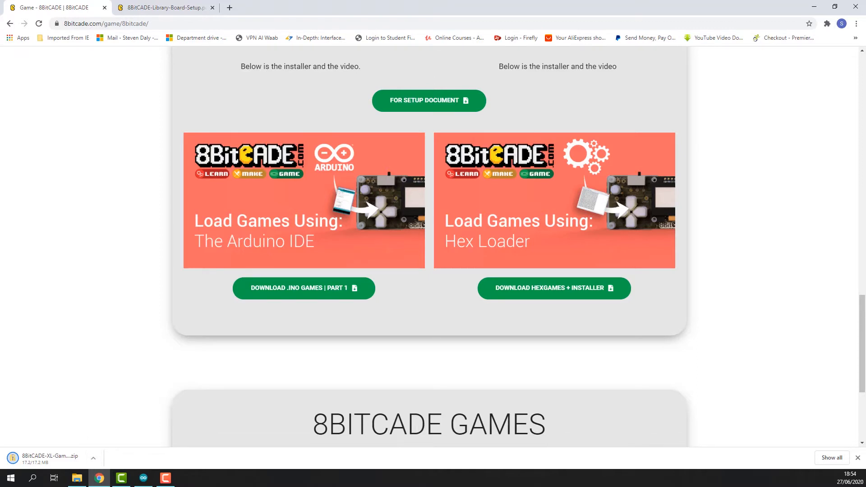
pyautogui.moveTo(90, 414)
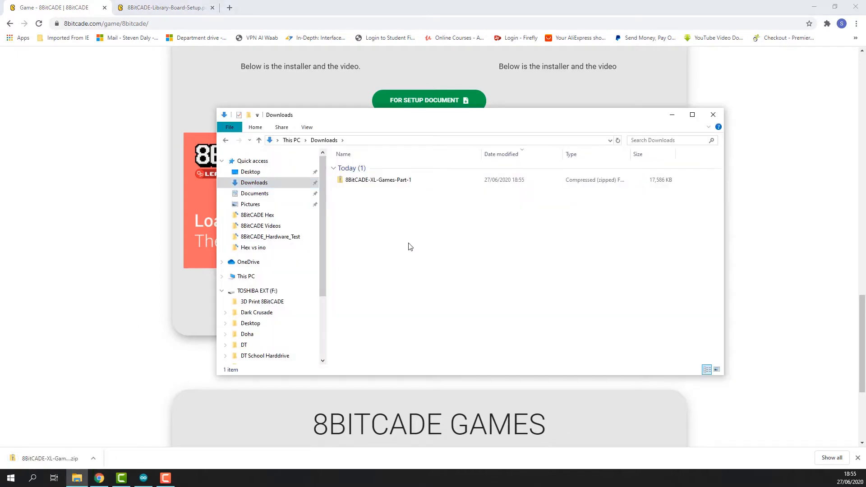
# Extract All on the 8BitCADE-XL-Games-Part-1 zip into its default Desktop folder
pyautogui.click(377, 179)
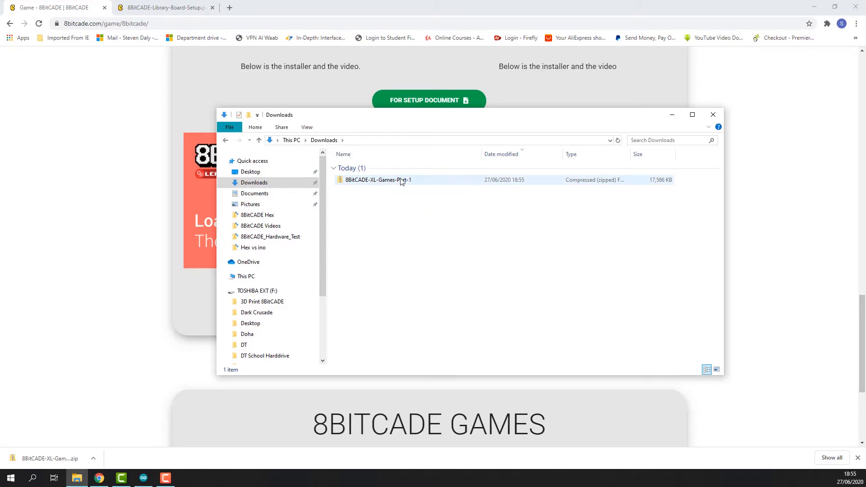
pyautogui.click(377, 179)
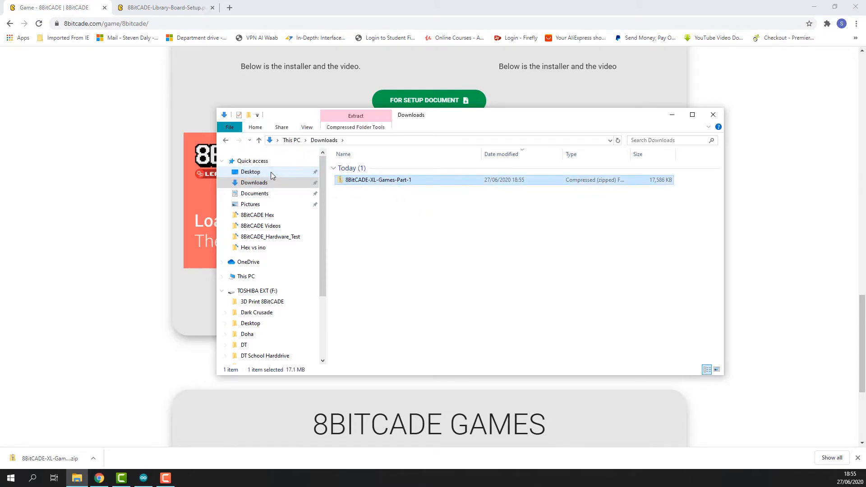
pyautogui.rightClick(454, 232)
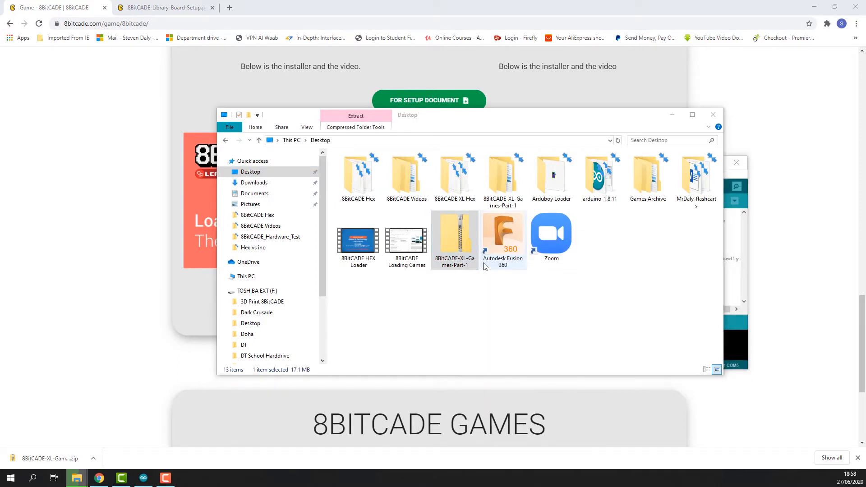
pyautogui.click(355, 116)
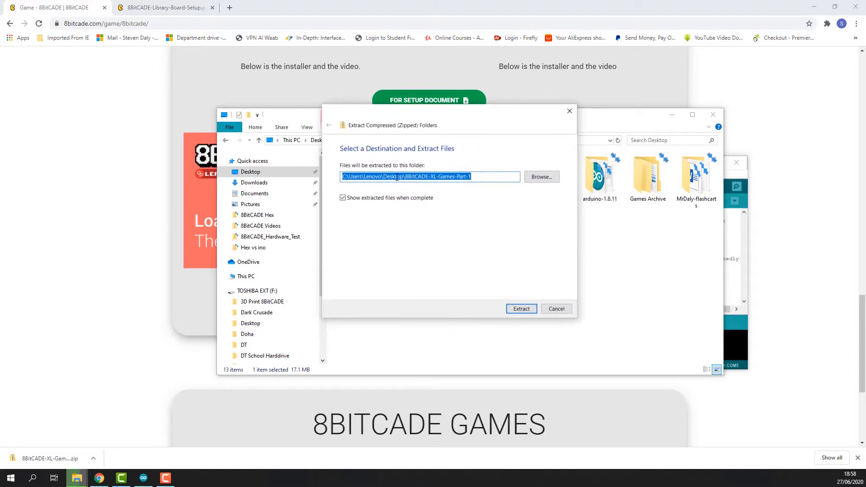
pyautogui.moveTo(476, 226)
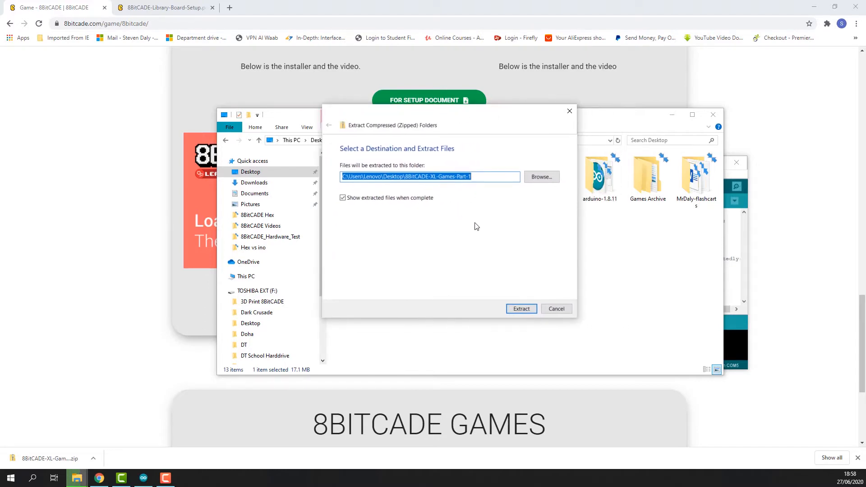
pyautogui.click(520, 308)
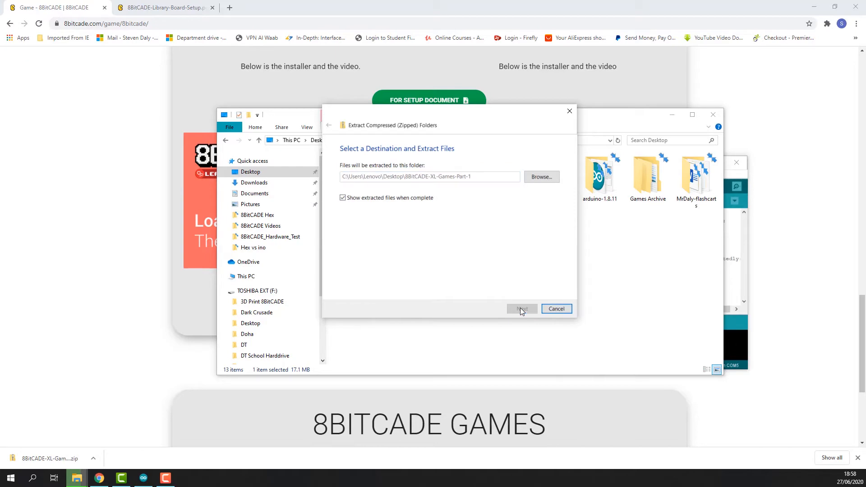
pyautogui.click(521, 309)
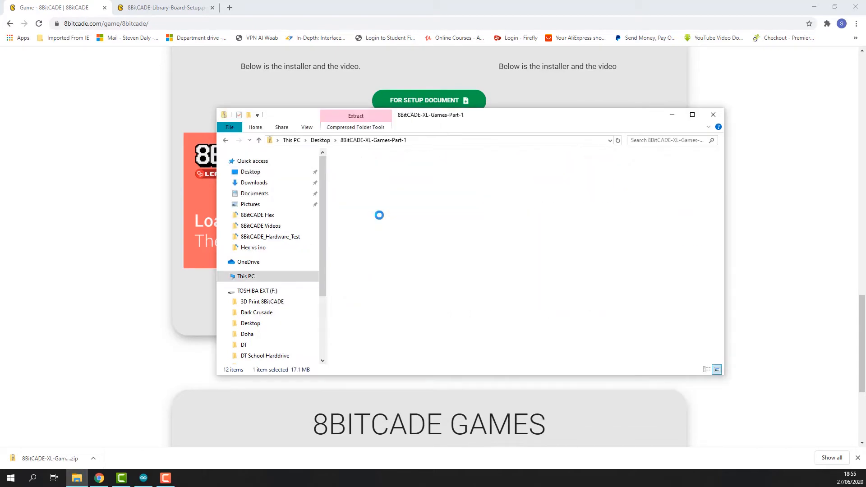
# Navigate into 8BitCADE & XL Games Part 1, then Pong, then the inner pong folder
pyautogui.doubleClick(378, 215)
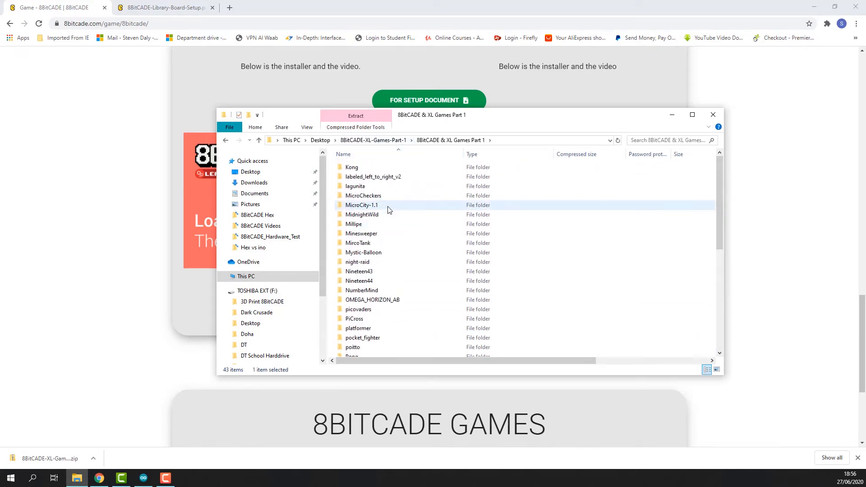
pyautogui.scroll(-3)
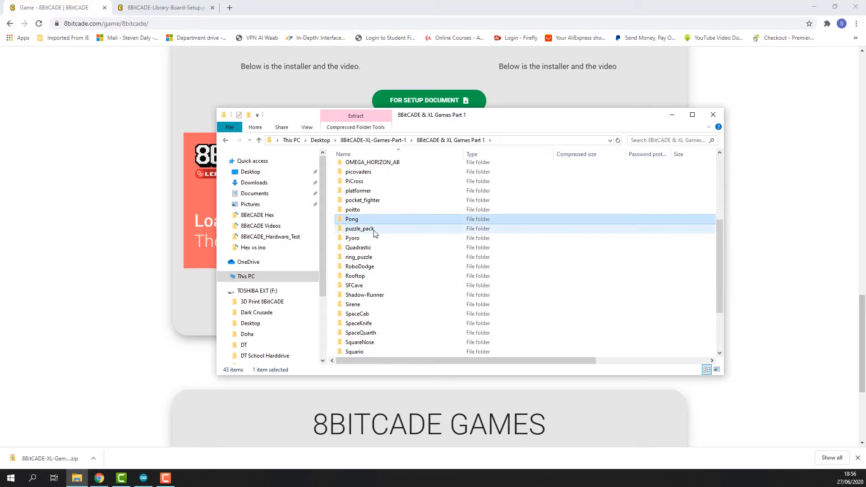
pyautogui.doubleClick(351, 219)
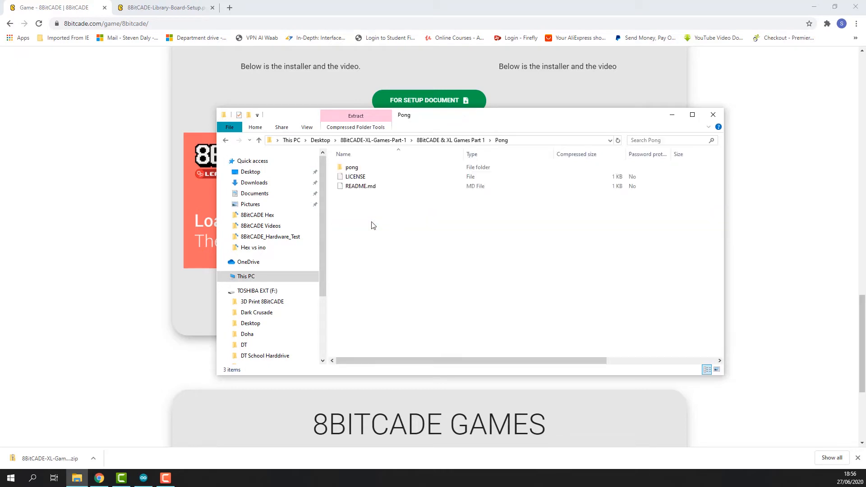
pyautogui.click(351, 167)
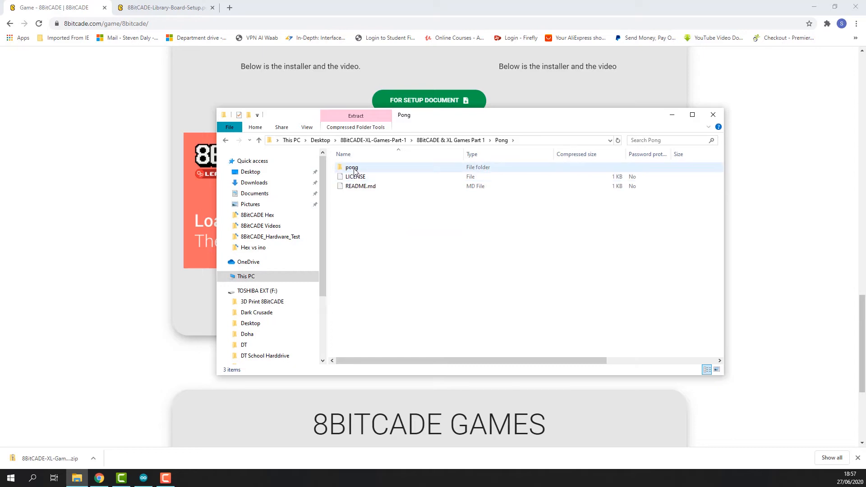
pyautogui.click(356, 176)
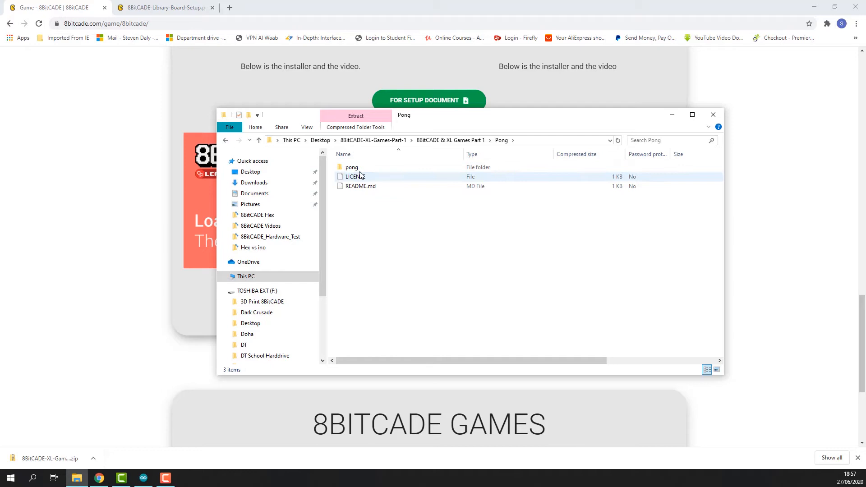
pyautogui.doubleClick(352, 167)
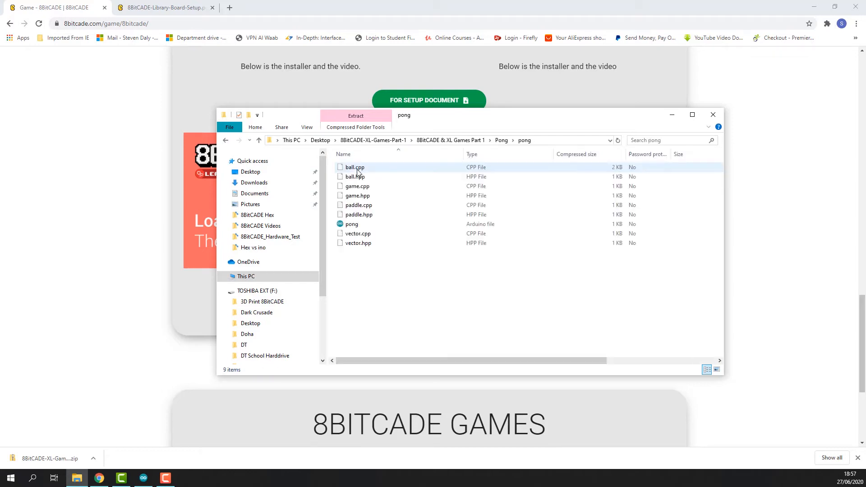
# Look over ball.cpp and ball.hpp, then open the pong sketch in the Arduino IDE
pyautogui.click(352, 224)
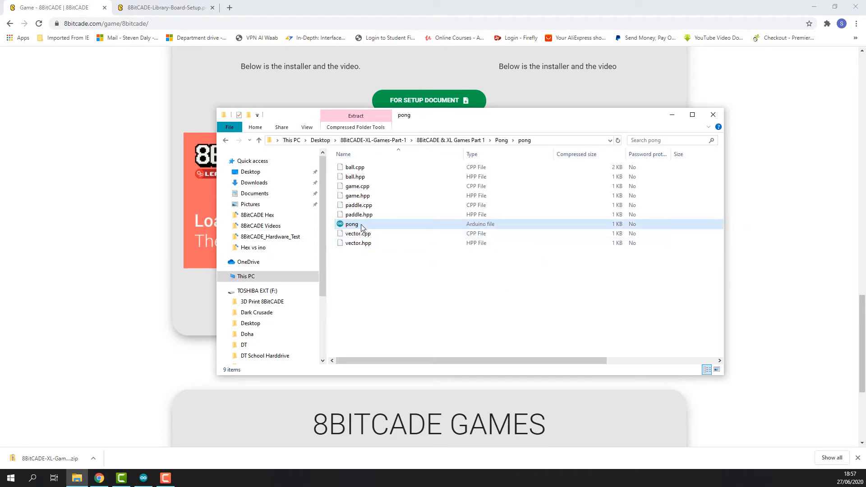
pyautogui.moveTo(364, 222)
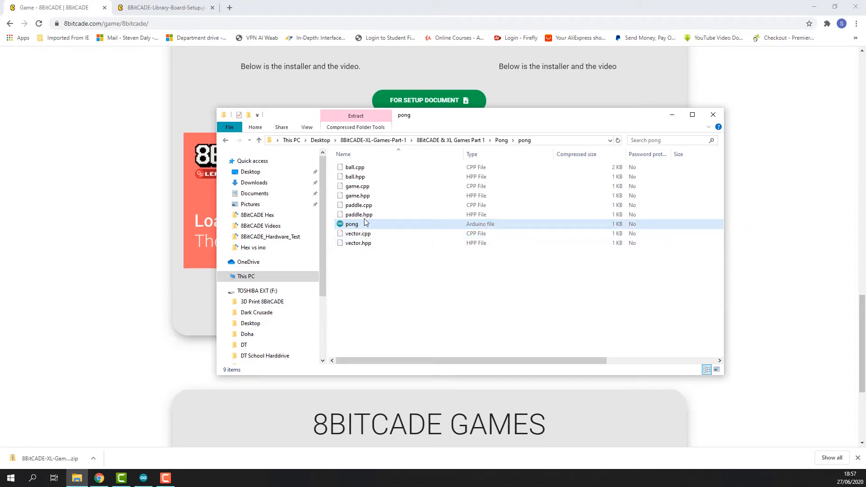
pyautogui.click(354, 167)
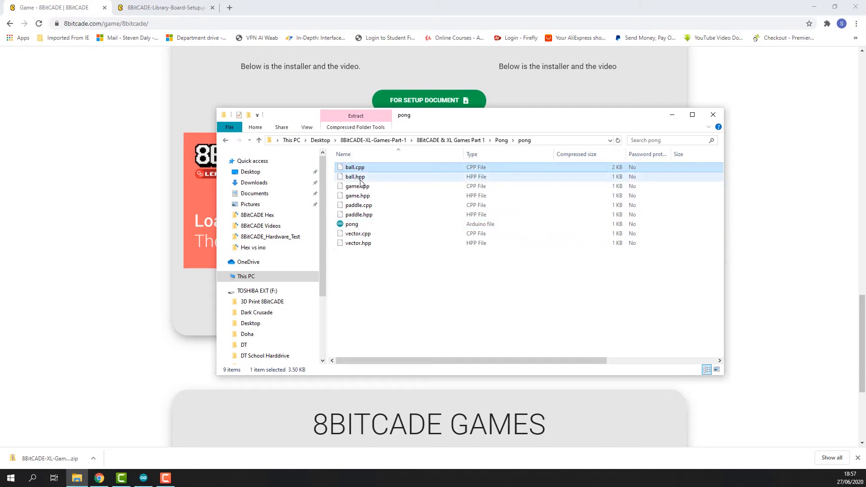
pyautogui.click(354, 177)
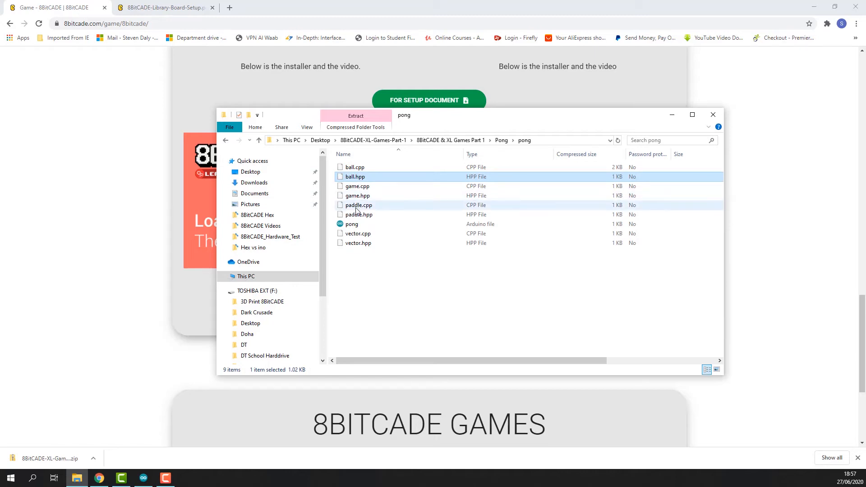
pyautogui.click(352, 224)
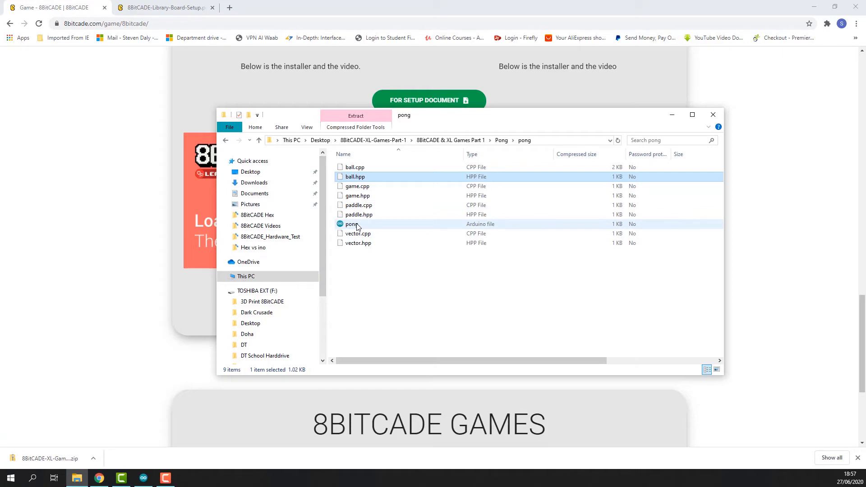
pyautogui.moveTo(356, 228)
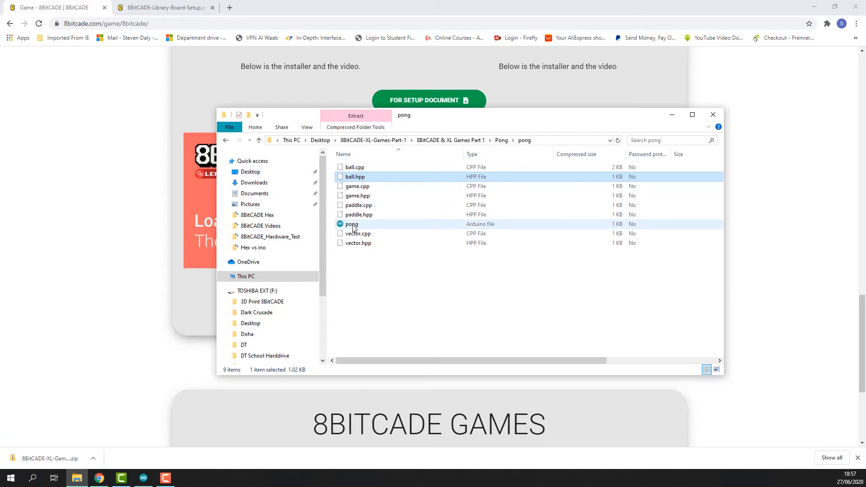
pyautogui.doubleClick(351, 224)
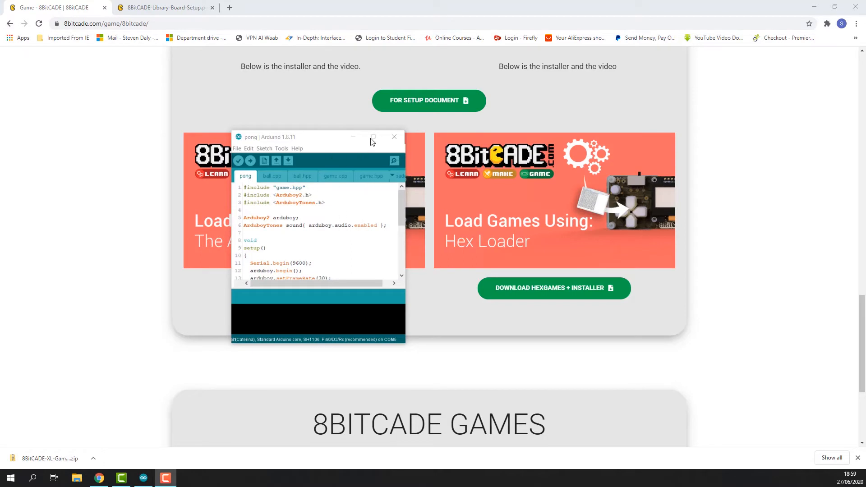
# Maximize the IDE and browse the ball.cpp and ball.hpp tabs, ending on the pong tab
pyautogui.click(372, 138)
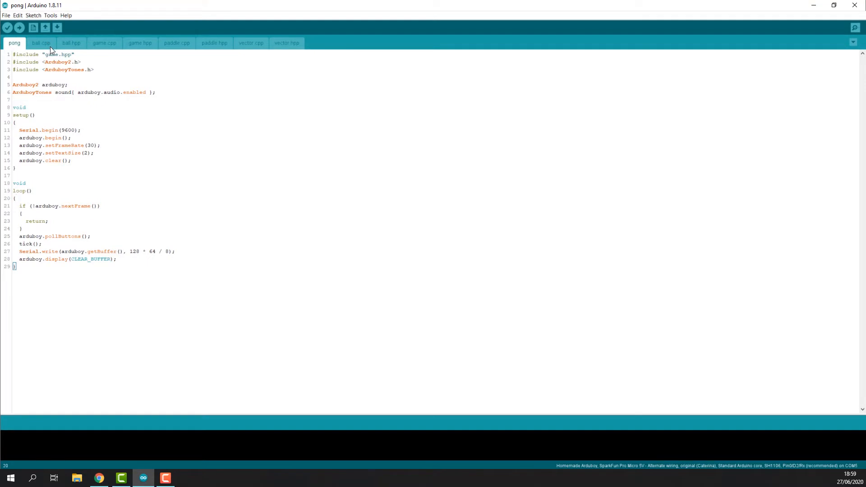
pyautogui.click(41, 43)
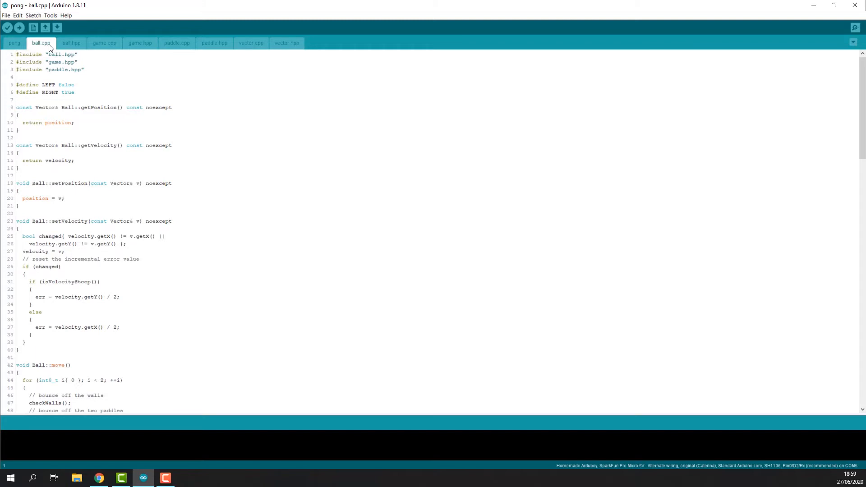
pyautogui.click(71, 42)
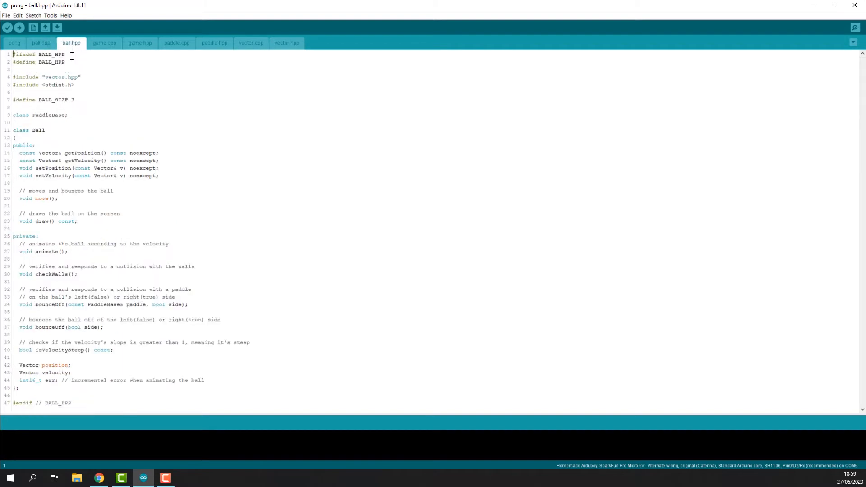
pyautogui.click(14, 42)
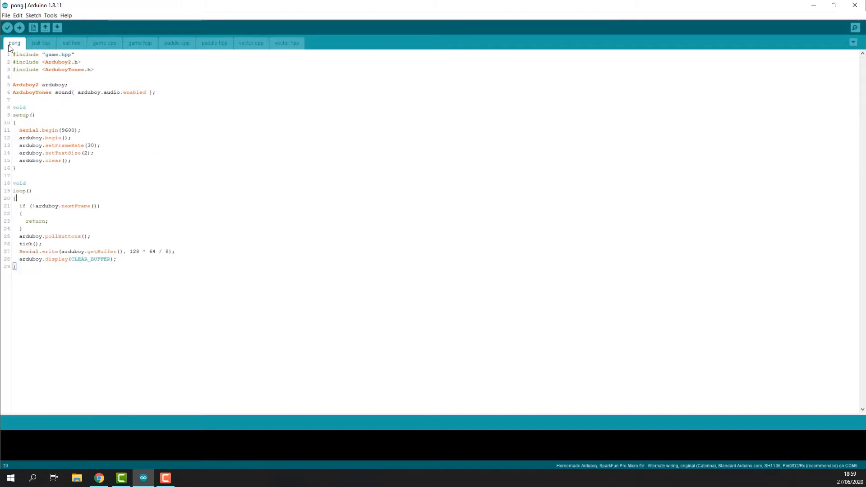
pyautogui.click(71, 42)
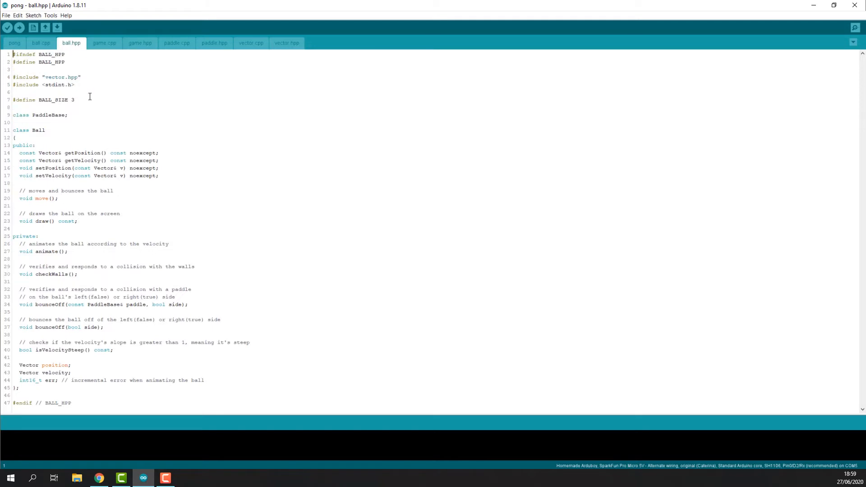
pyautogui.moveTo(110, 94)
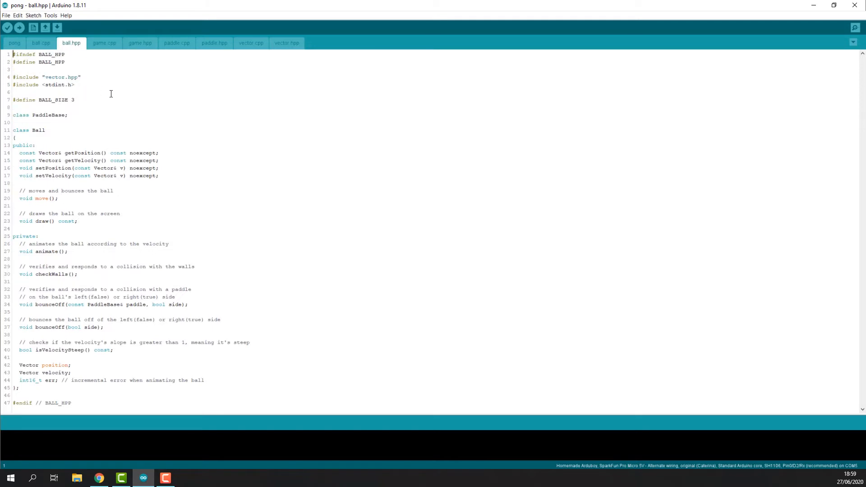
pyautogui.moveTo(117, 104)
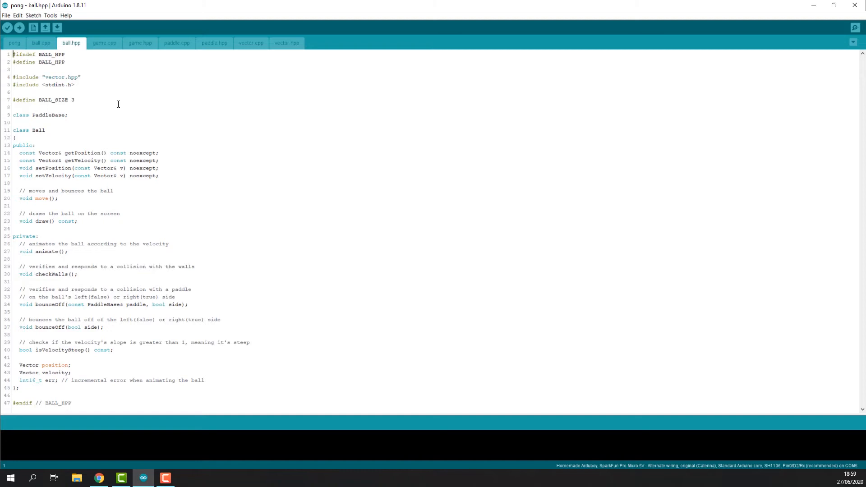
pyautogui.click(40, 42)
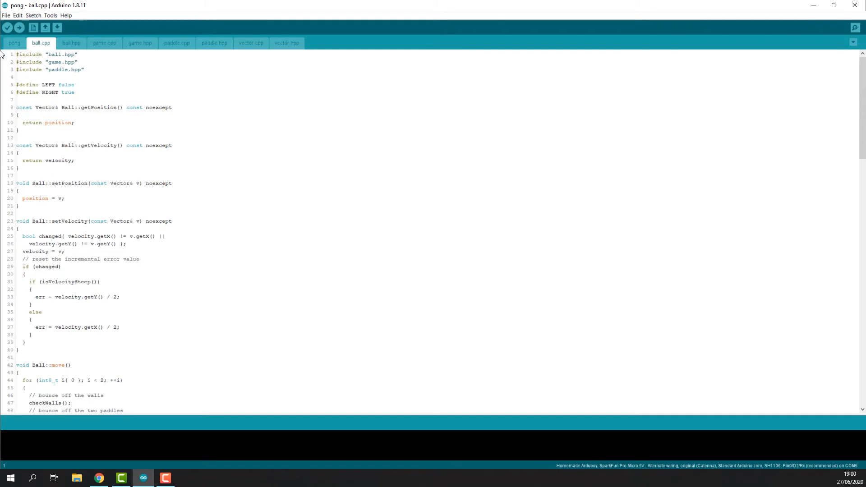
pyautogui.click(14, 42)
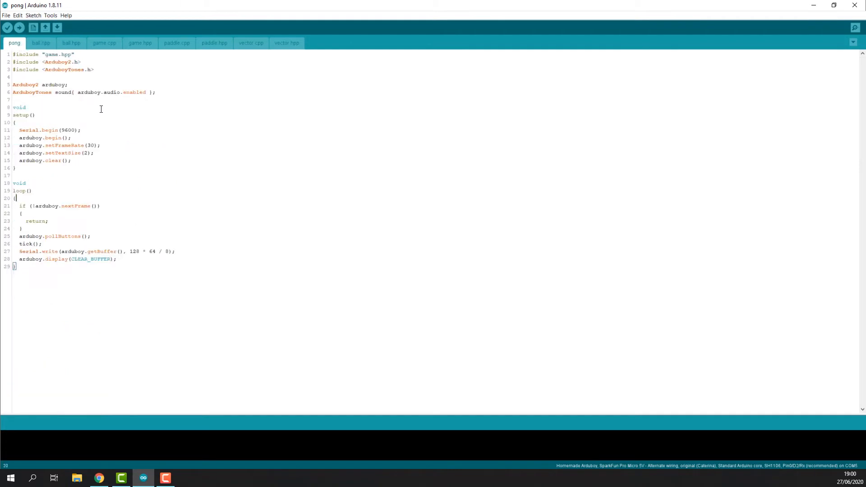
pyautogui.moveTo(92, 92)
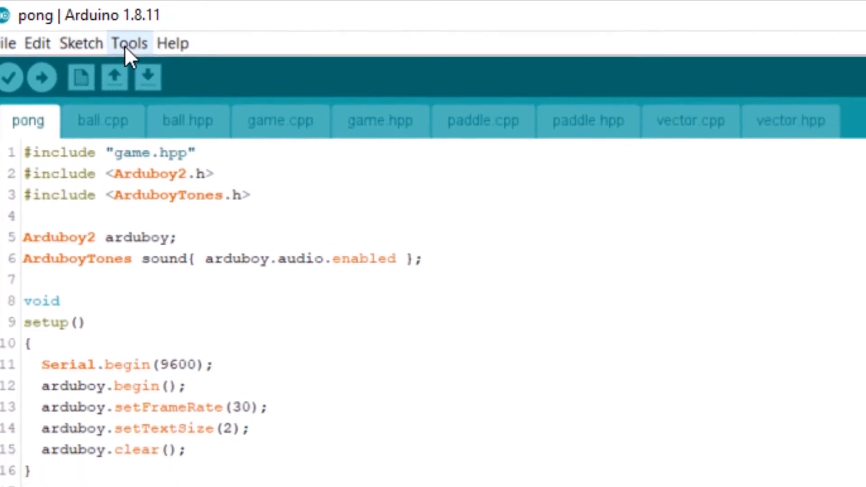
# Open the Tools menu to see the Homemade Arduboy, Pro Micro 5V, SH1106 board settings
pyautogui.click(128, 43)
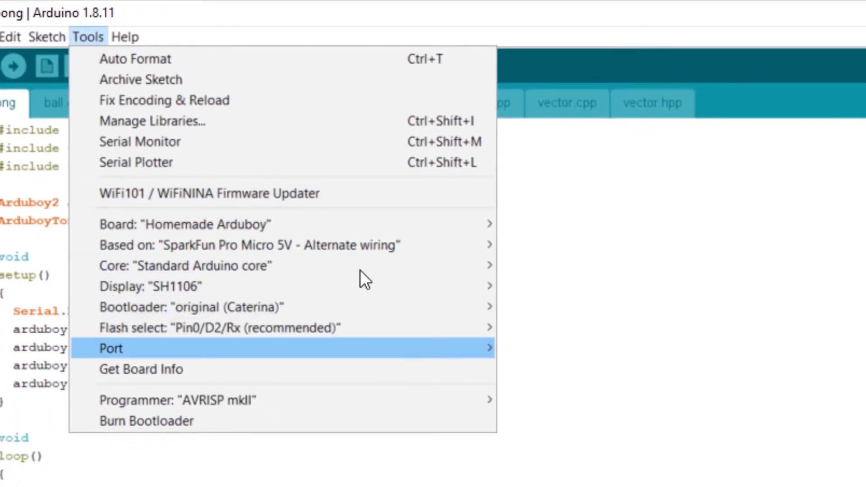
pyautogui.moveTo(260, 307)
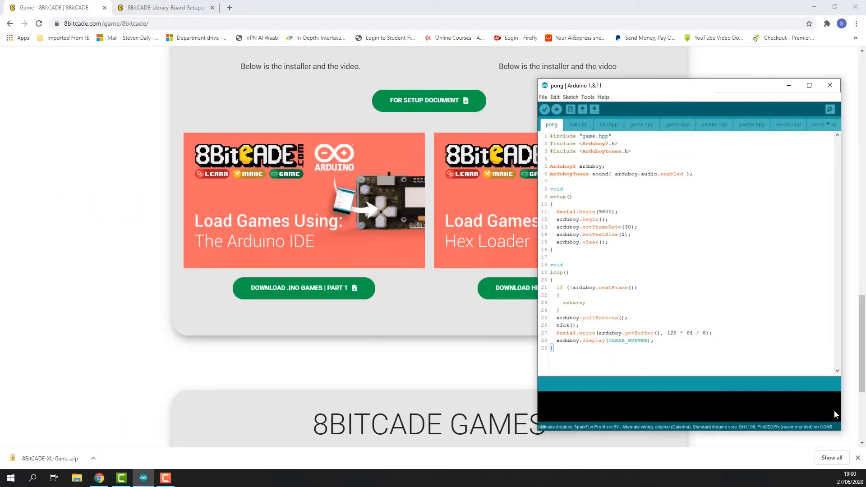
# Open the setup PDF tab and scroll to page 4's required board settings
pyautogui.click(163, 7)
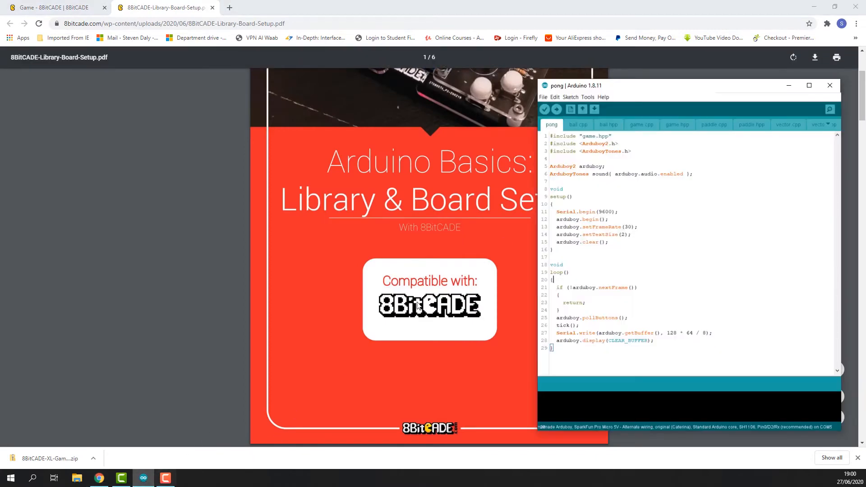
pyautogui.scroll(-3)
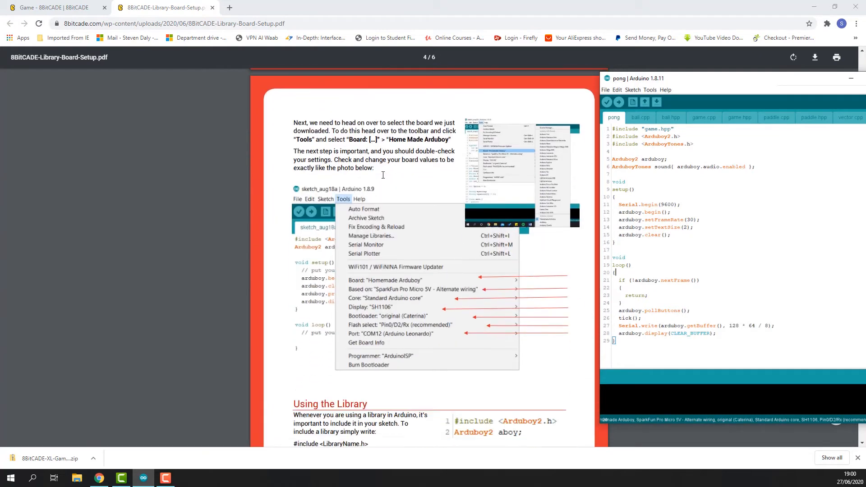
pyautogui.scroll(-3)
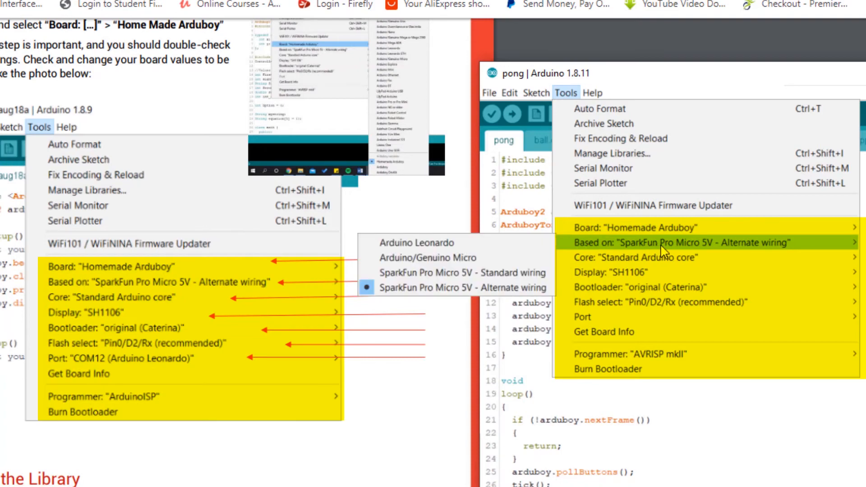
pyautogui.moveTo(662, 257)
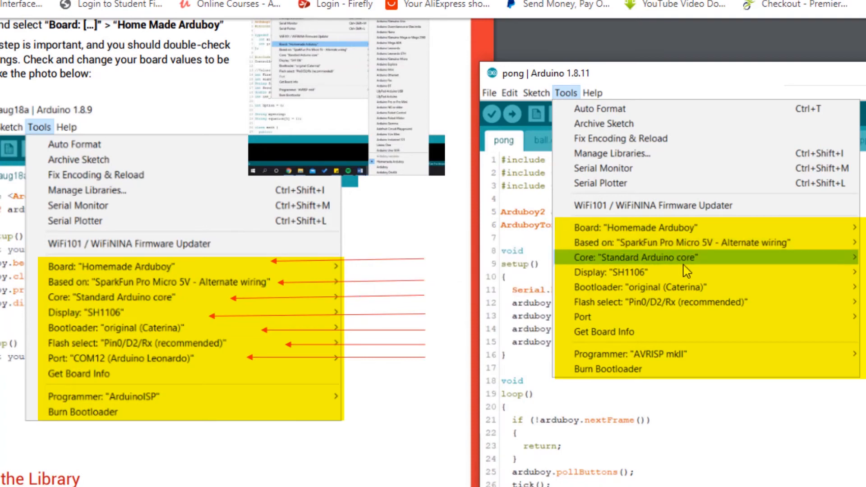
pyautogui.moveTo(635, 287)
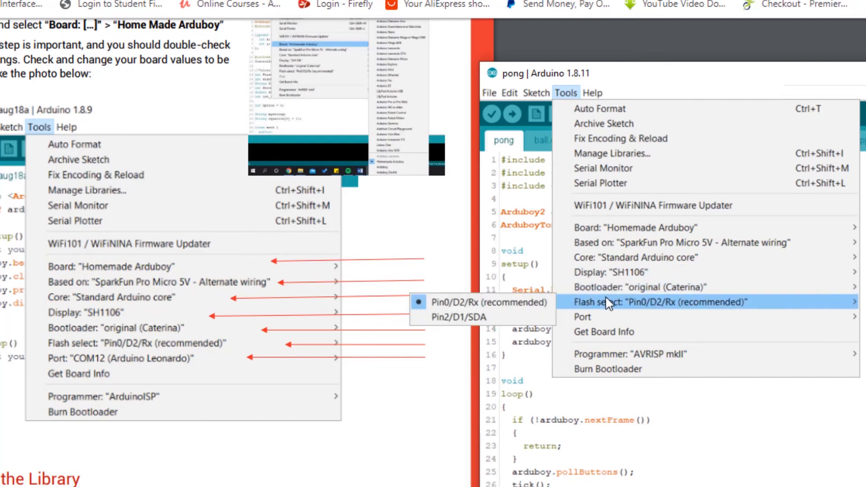
pyautogui.moveTo(582, 317)
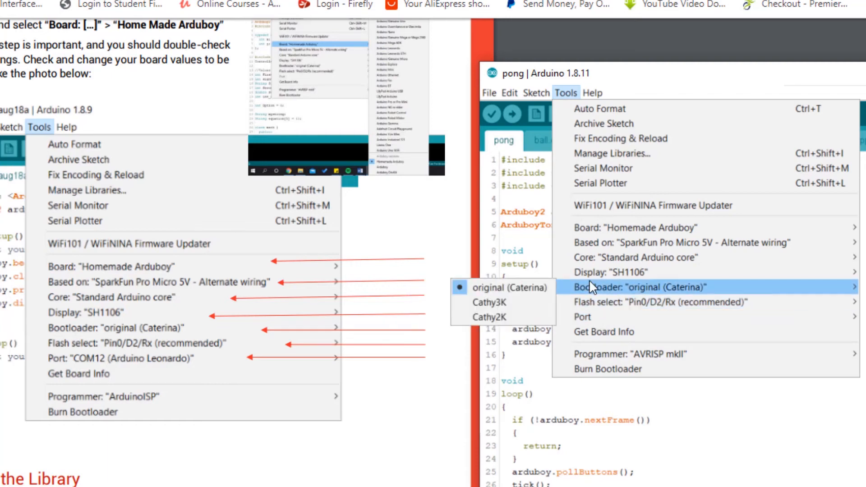
pyautogui.moveTo(583, 317)
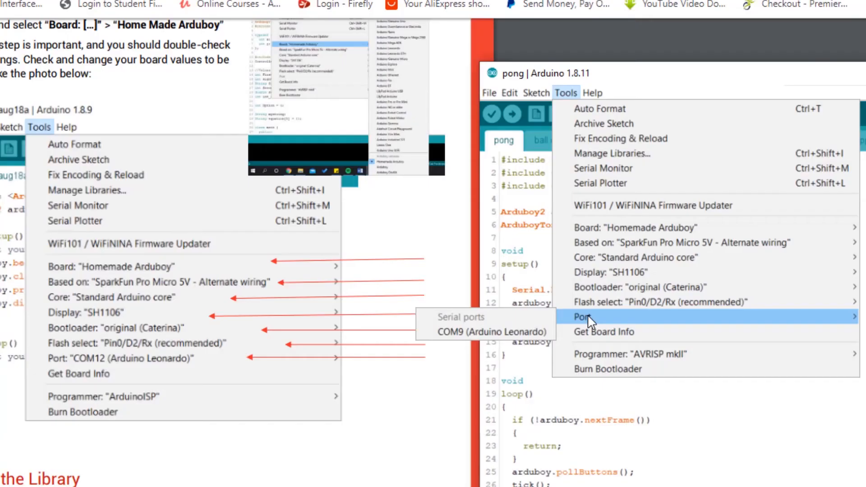
pyautogui.moveTo(490, 332)
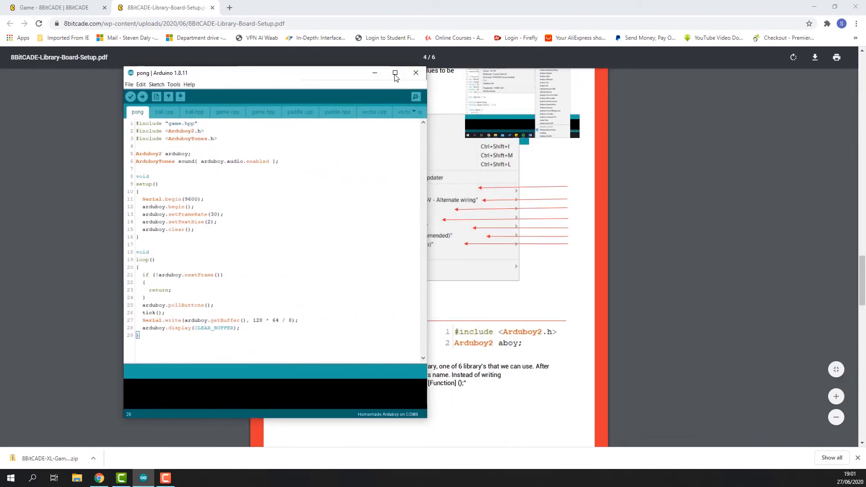
pyautogui.moveTo(395, 73)
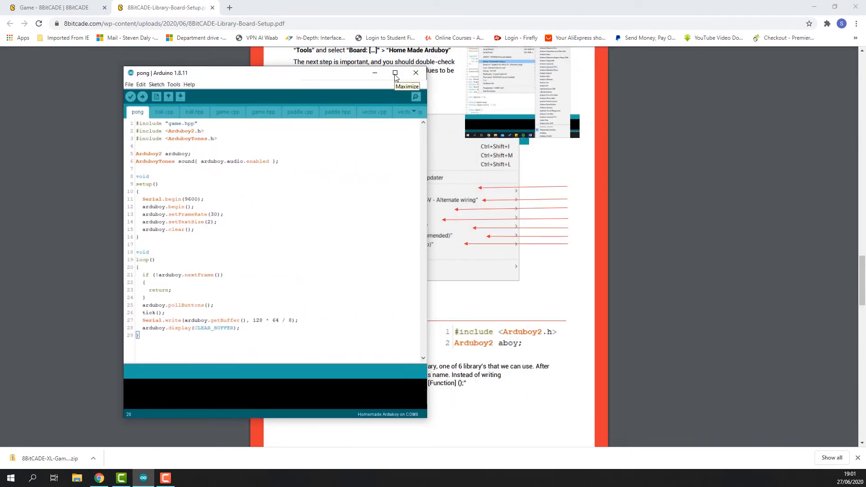
# Maximize the Pong sketch window and compile the sketch with Verify
pyautogui.click(394, 72)
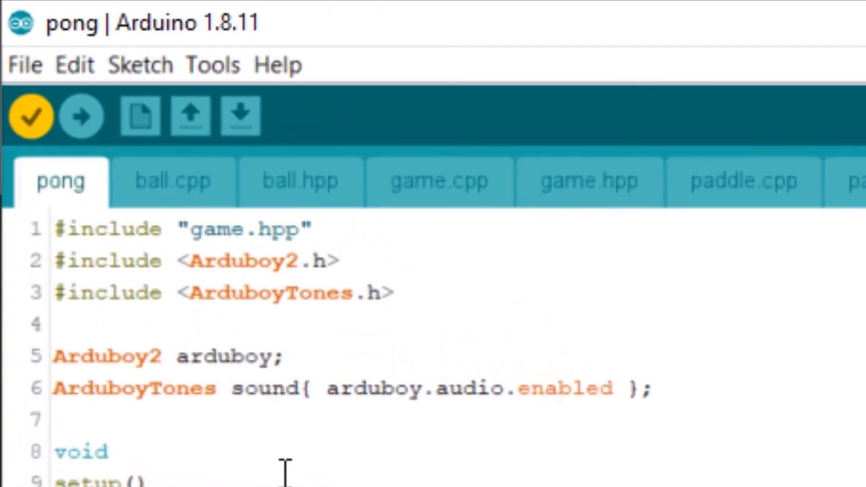
pyautogui.click(30, 116)
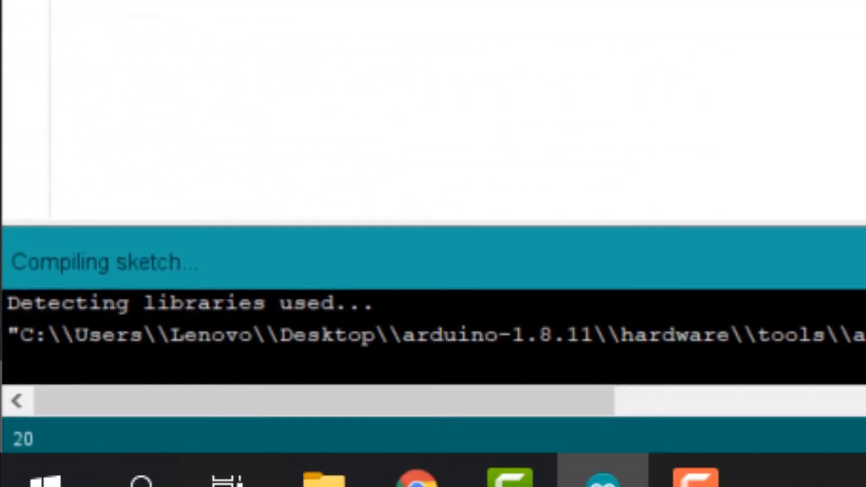